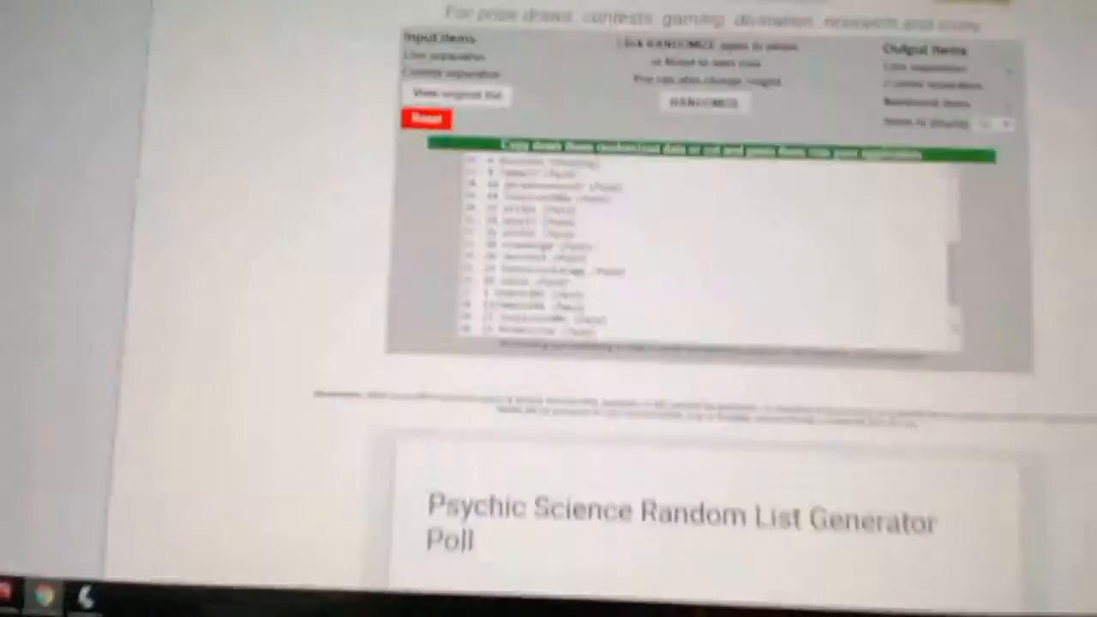
Reshuffle the numbered participant list into a fresh random order with RANDOMIZE.
click(739, 82)
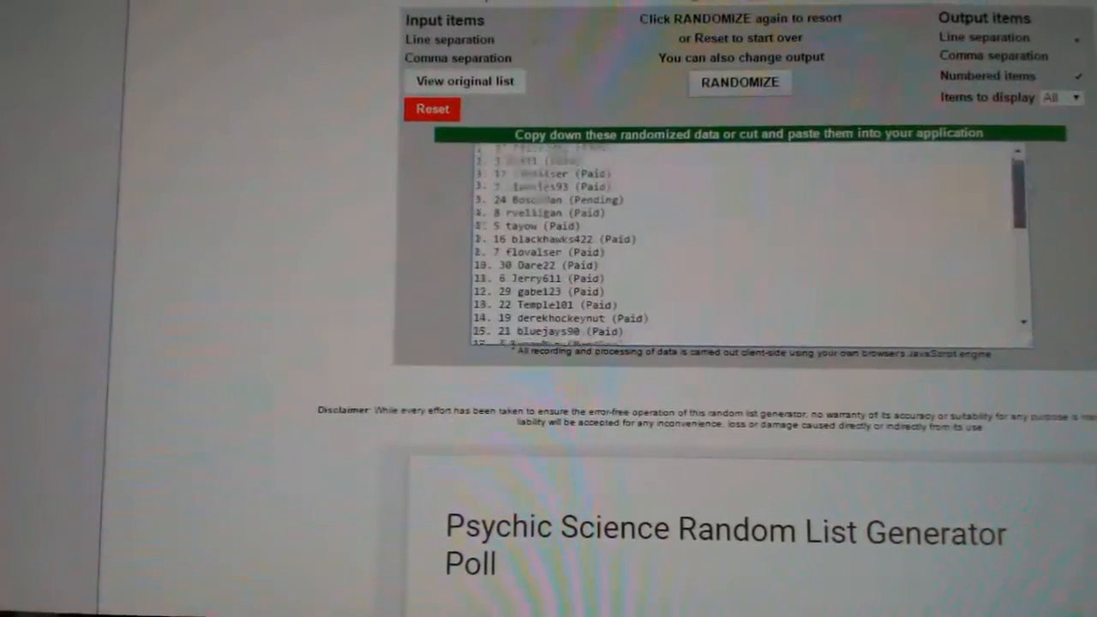
click(739, 82)
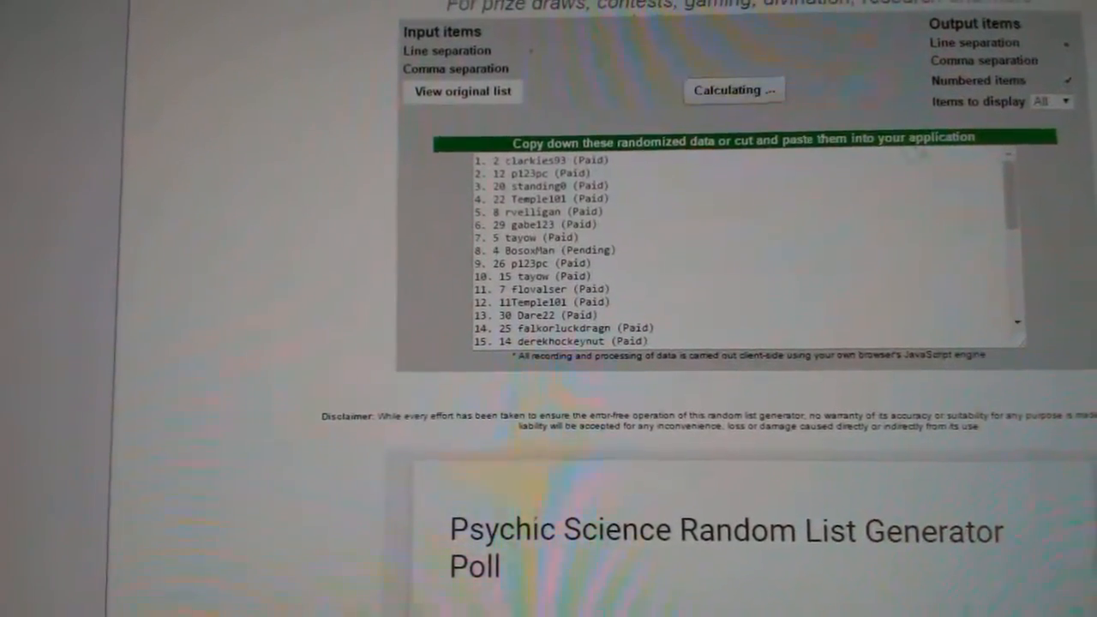
click(733, 90)
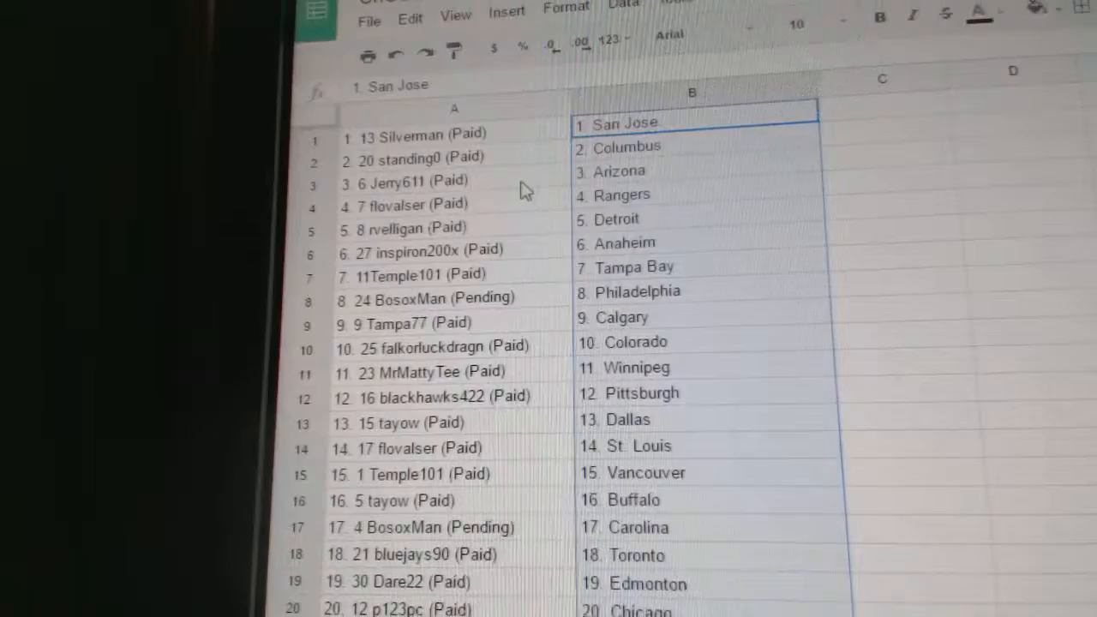
click(403, 192)
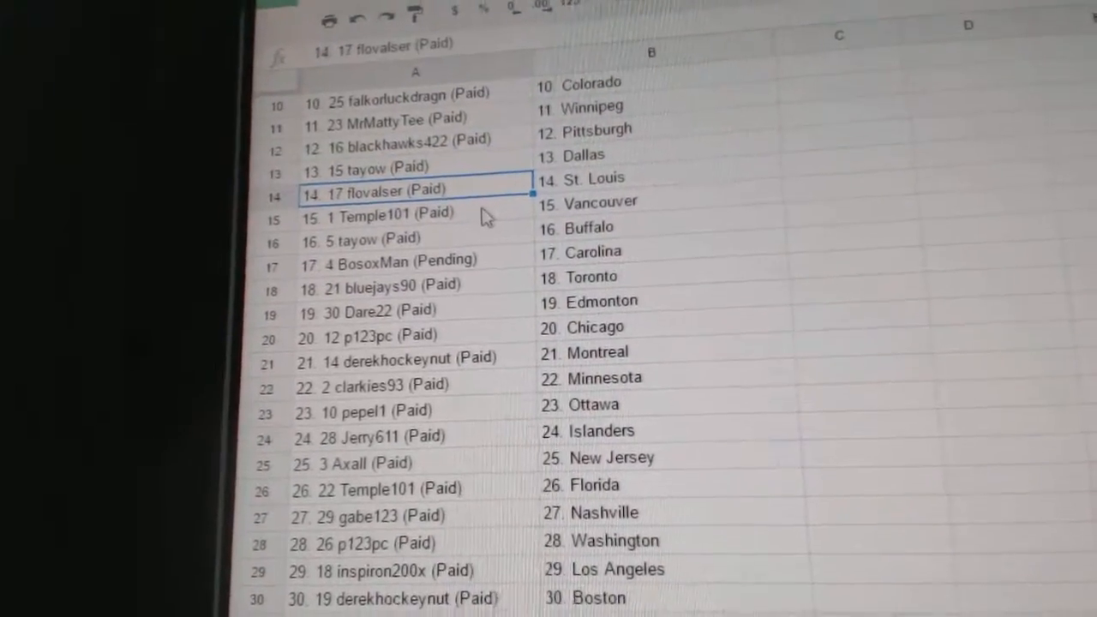
click(416, 214)
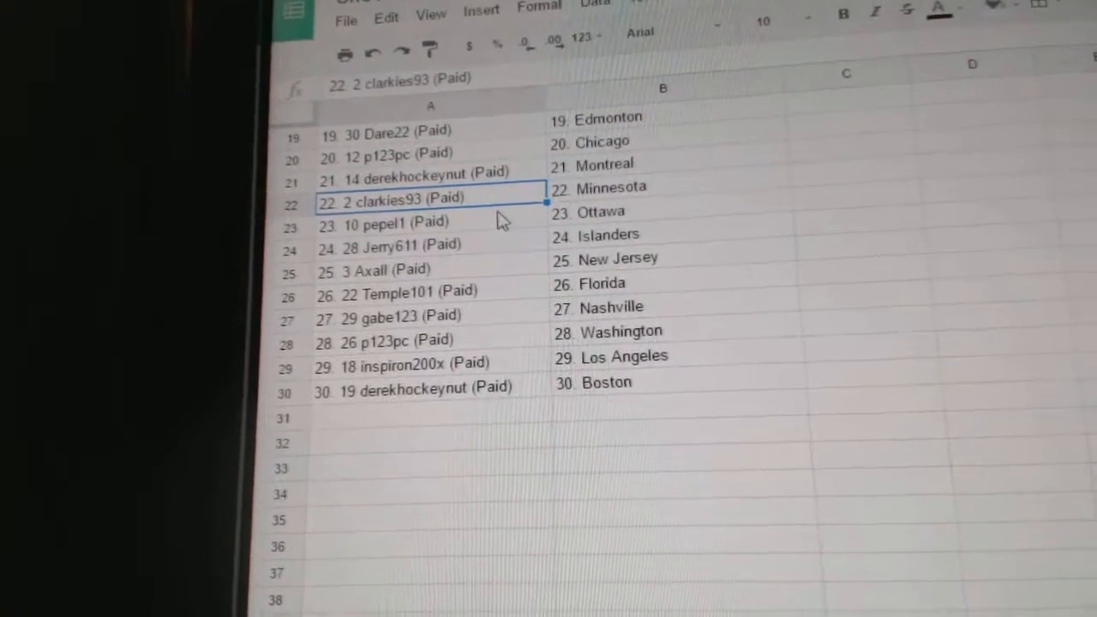
click(429, 233)
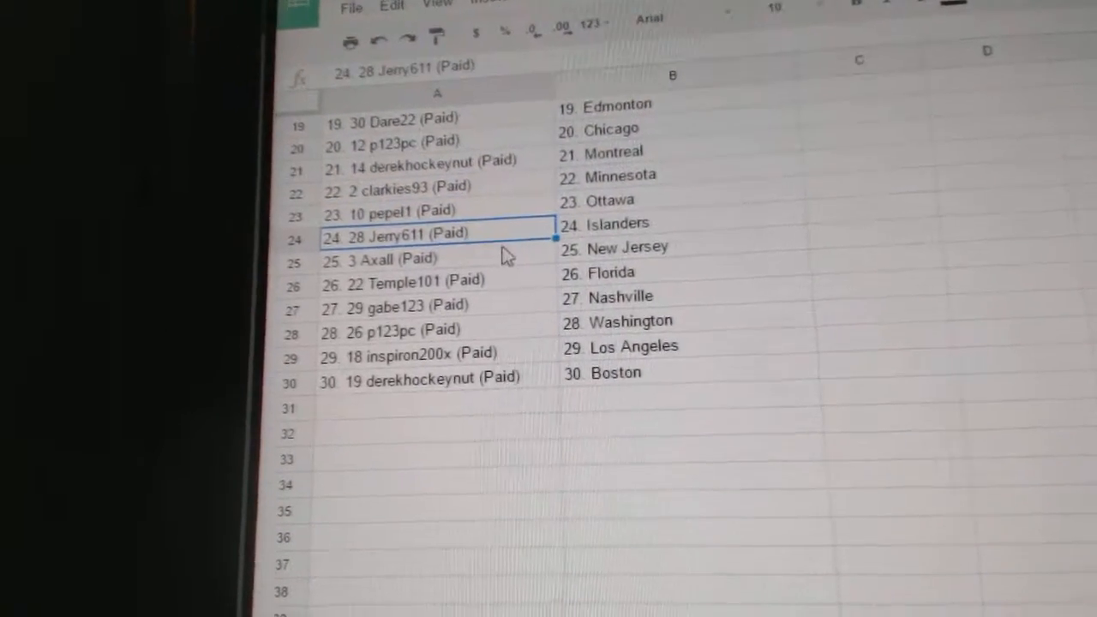